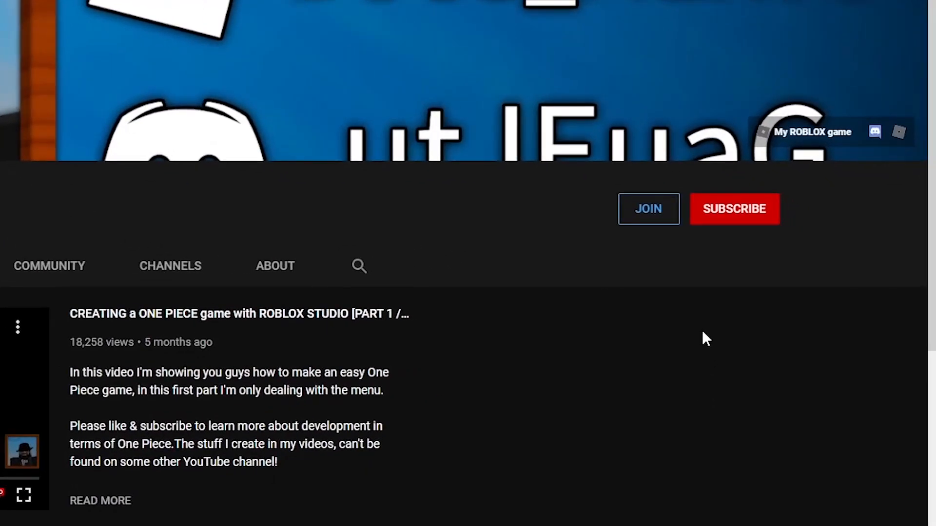
- Subscribe to the BOSS MERTO Roblox development YouTube channel
left_click(733, 209)
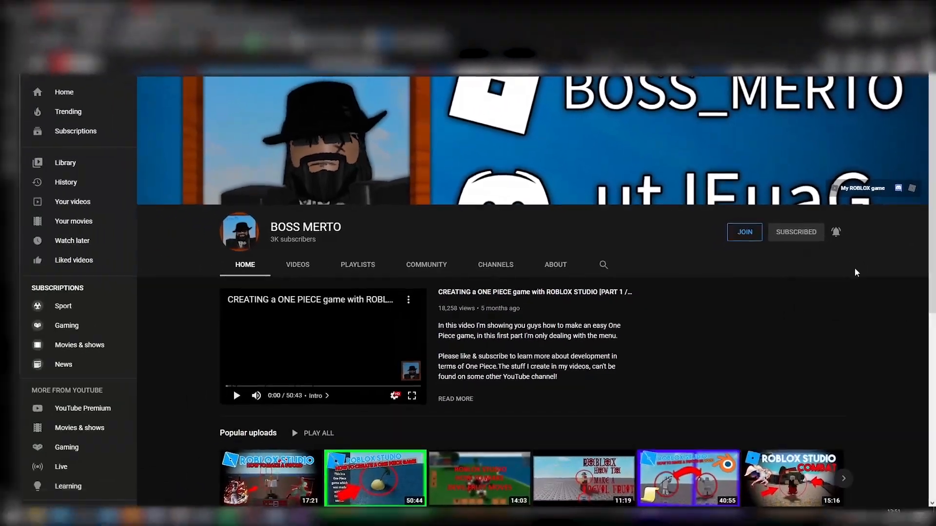
left_click(745, 232)
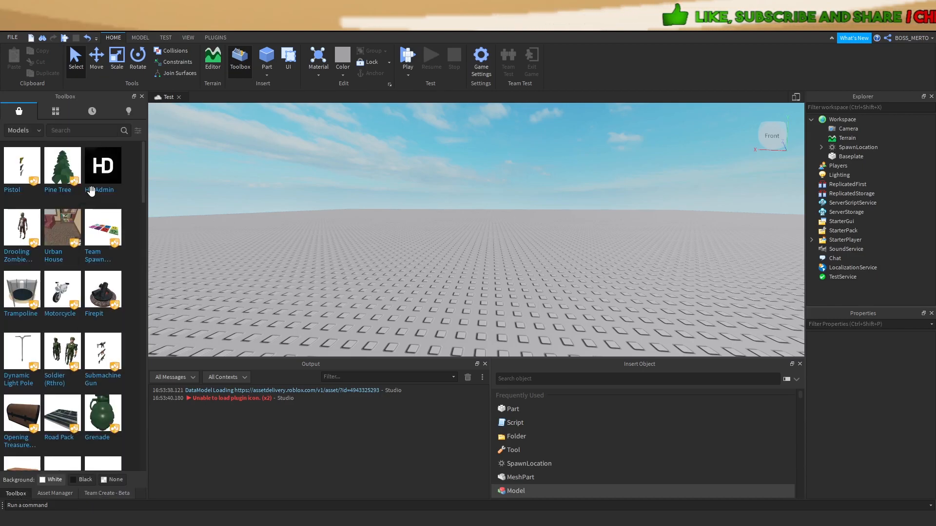
- Search My Models in the Toolbox inventory for 'yo' to find Yoru
left_click(55, 111)
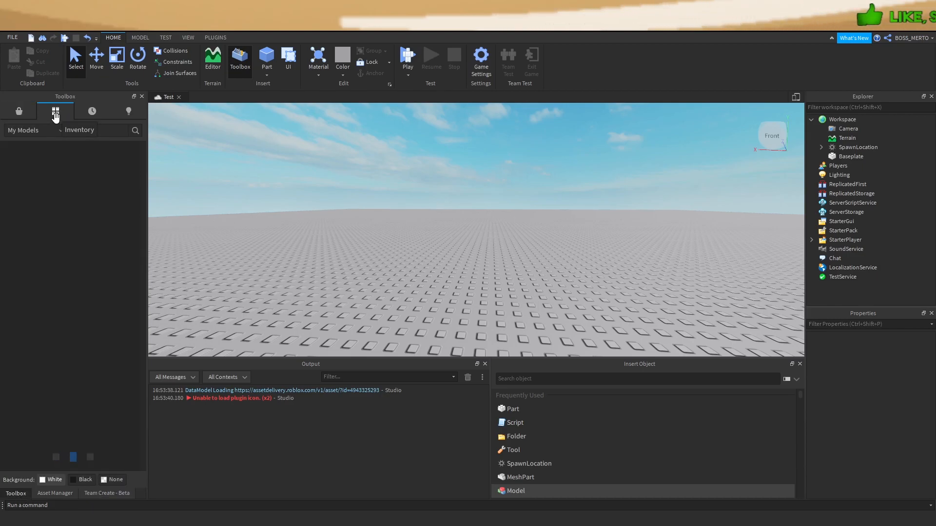
left_click(55, 111)
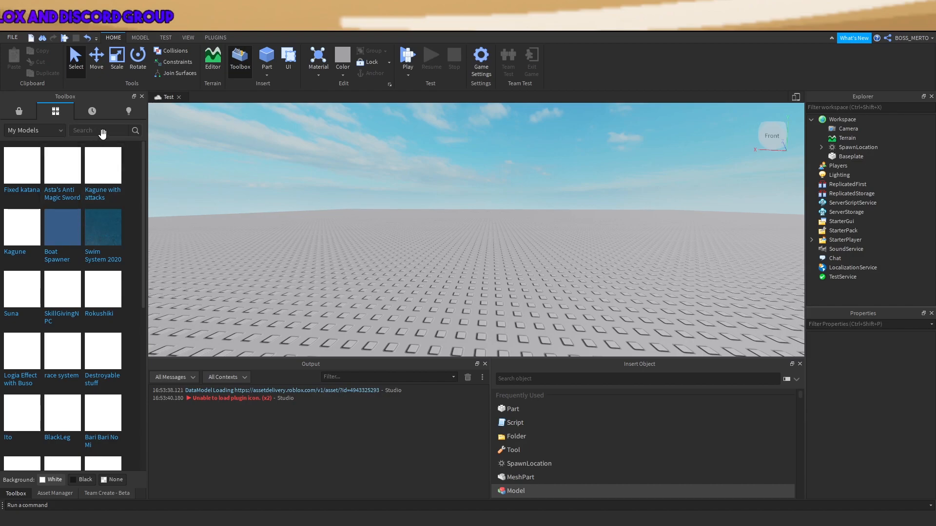
type("yoru")
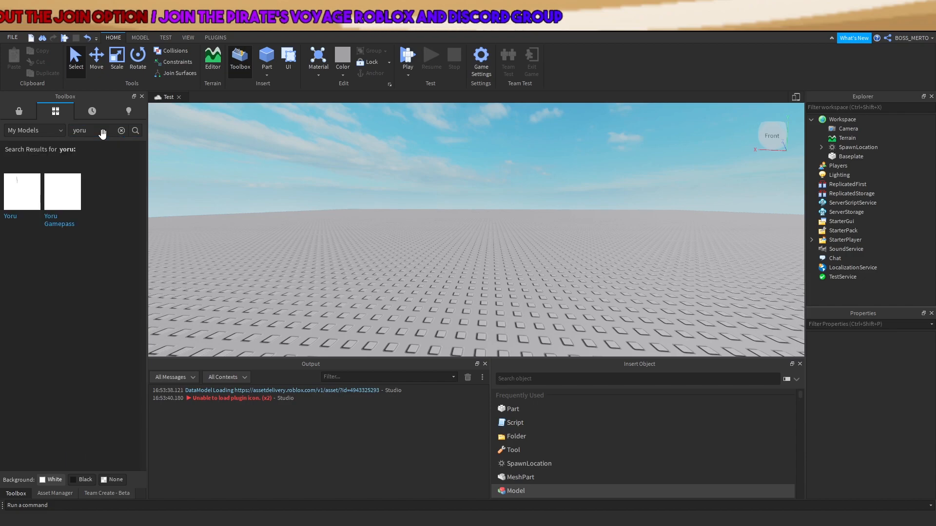
mouse_move(62, 191)
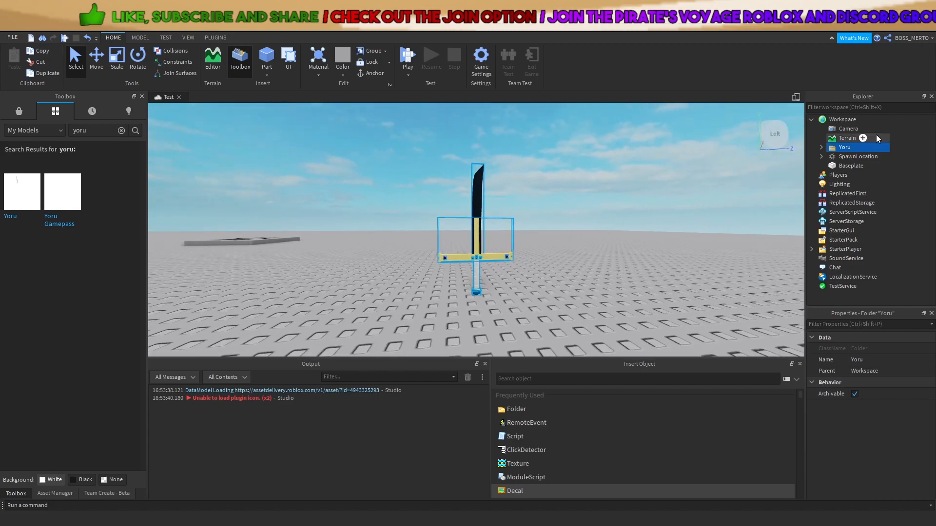
- Expand Yoru > StarterPack > Yoru in the Explorer to show the Blade, Handle and HandlePart
left_click(821, 147)
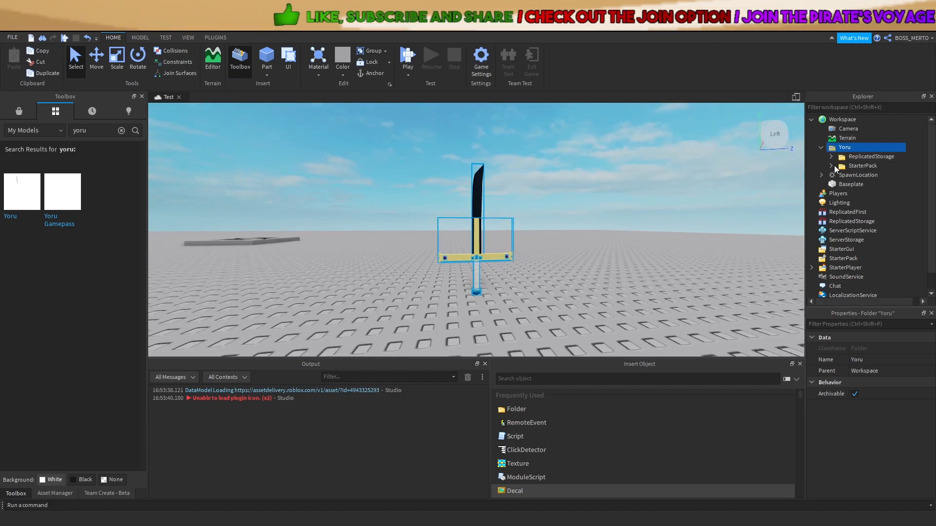
left_click(830, 165)
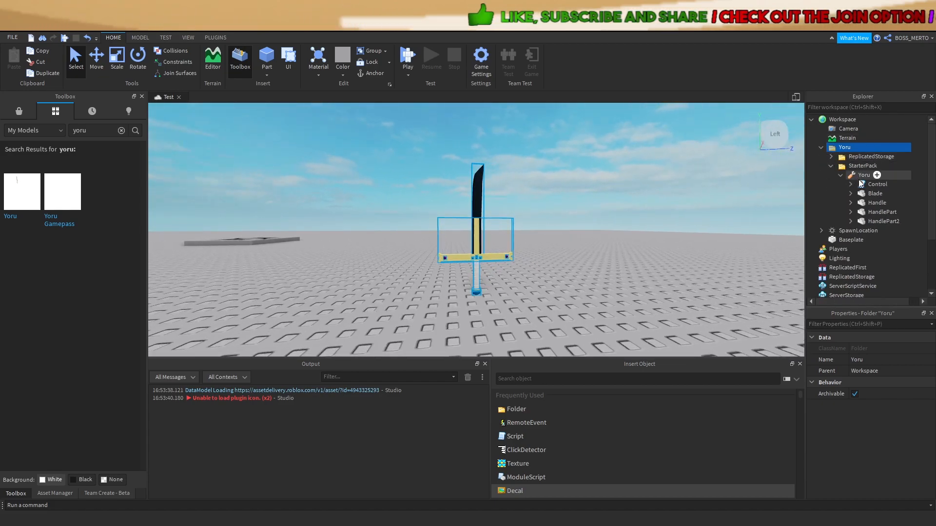
left_click(875, 193)
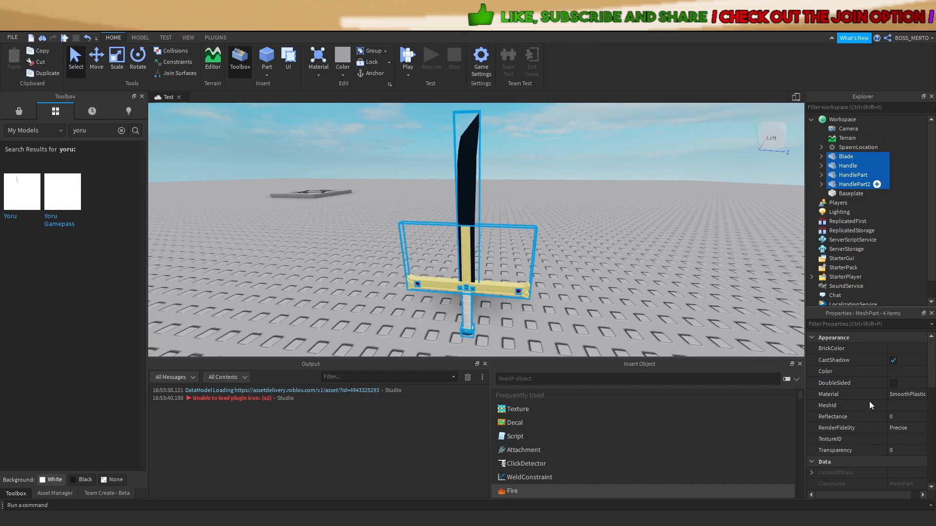
mouse_move(864, 430)
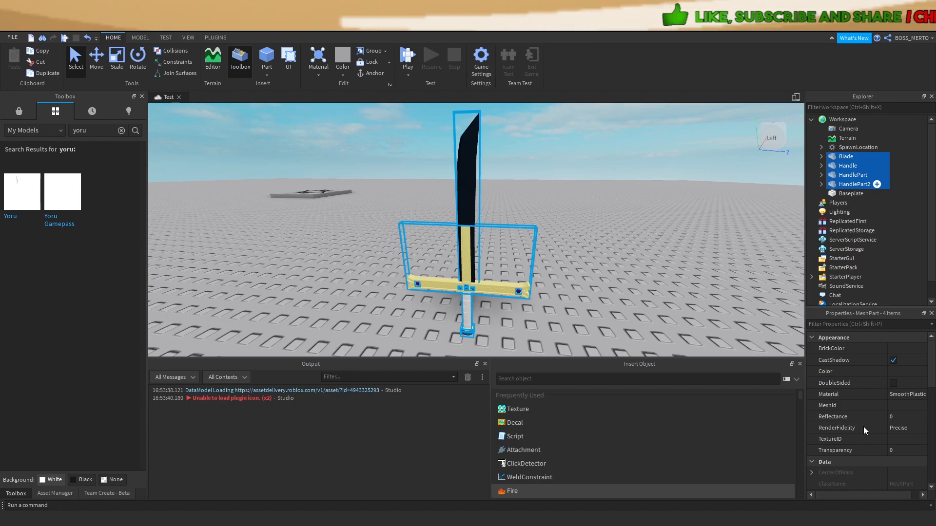
mouse_move(864, 425)
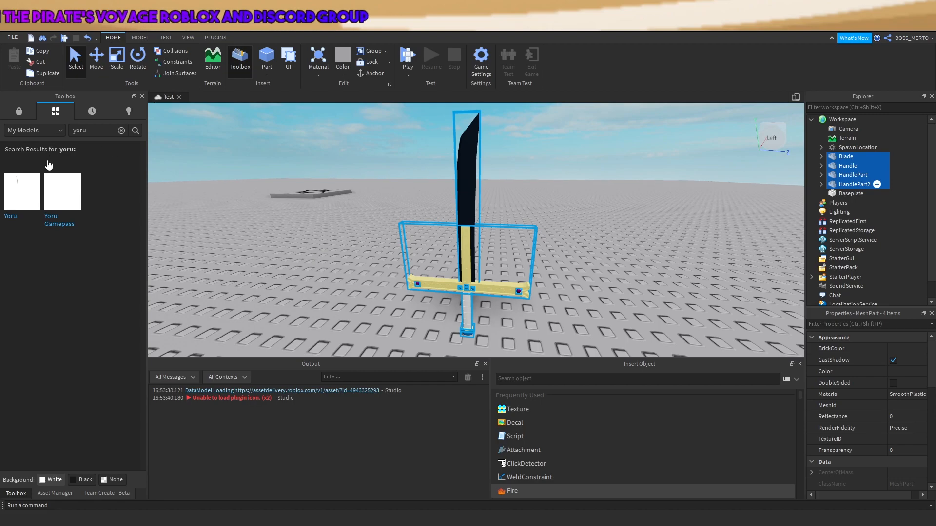
mouse_move(343, 191)
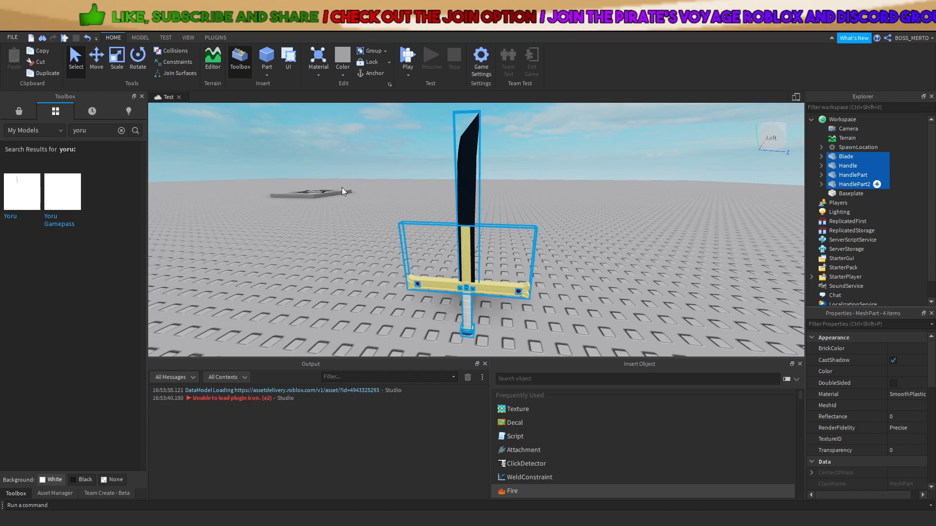
mouse_move(342, 207)
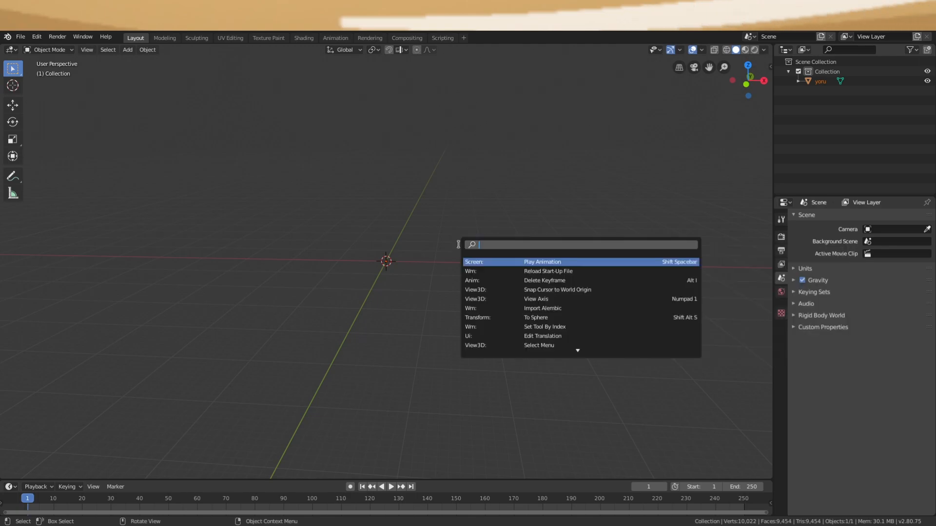
- Search 'set or' in the F3 menu and choose Object: Set Origin
type("set")
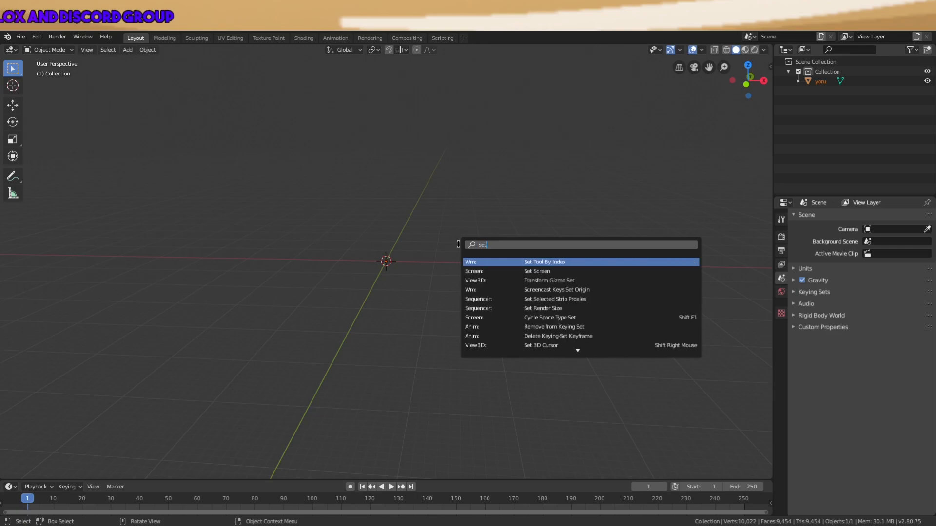
type("or")
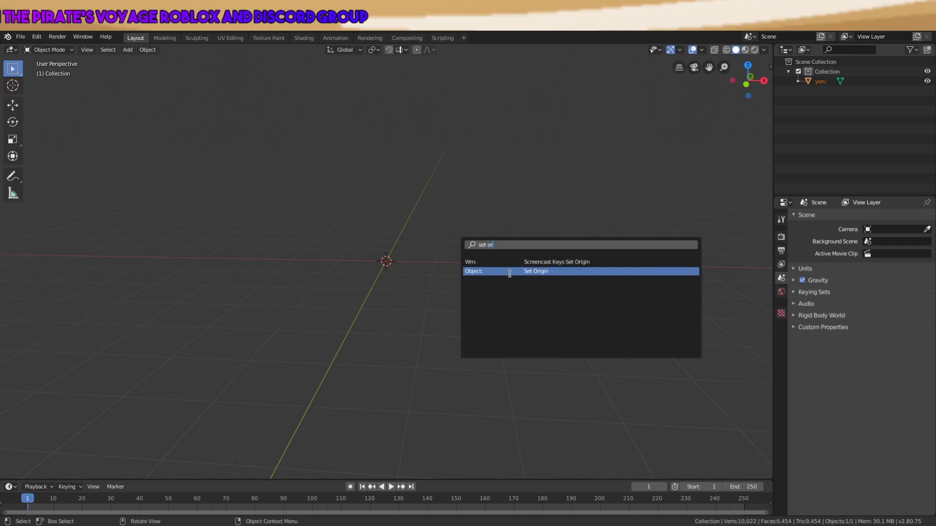
left_click(534, 271)
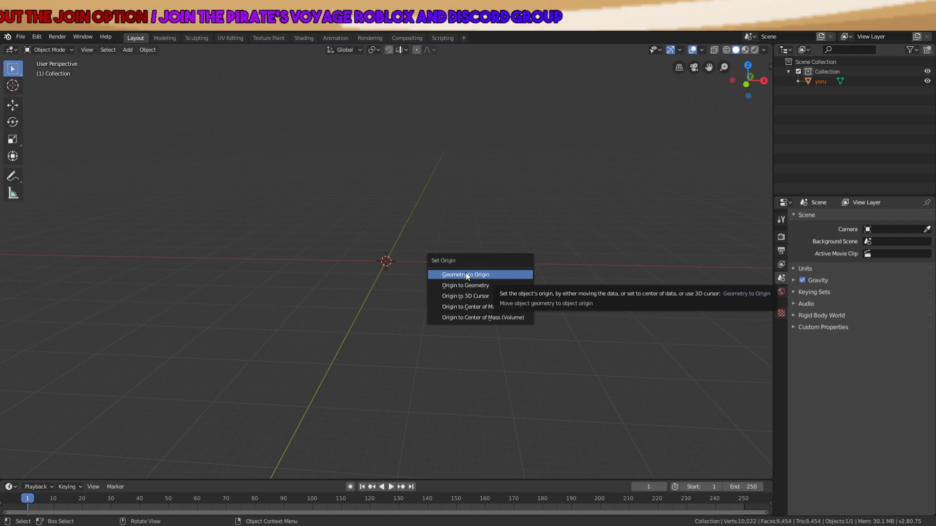
- Apply Geometry to Origin, then move the yoru sword up so its pommel sits above the origin
left_click(465, 274)
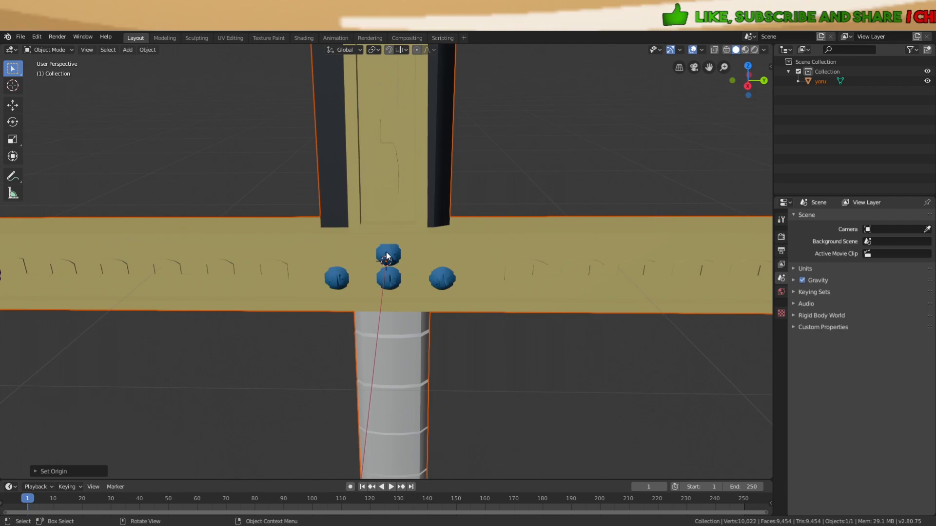
scroll("down", 3)
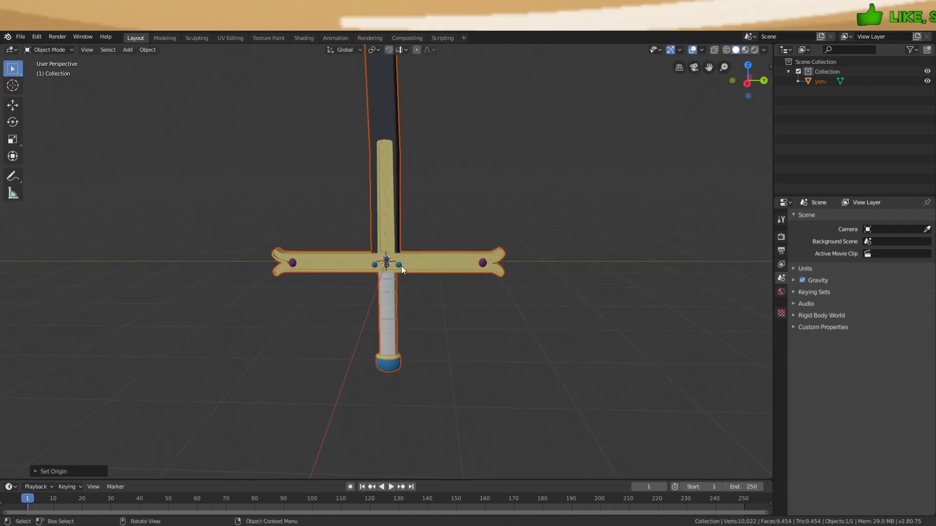
key("g")
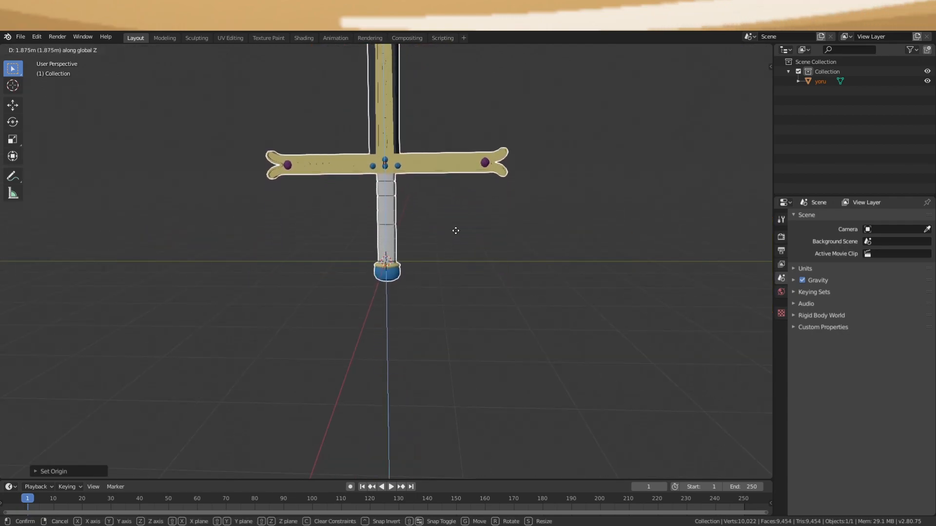
left_click(409, 147)
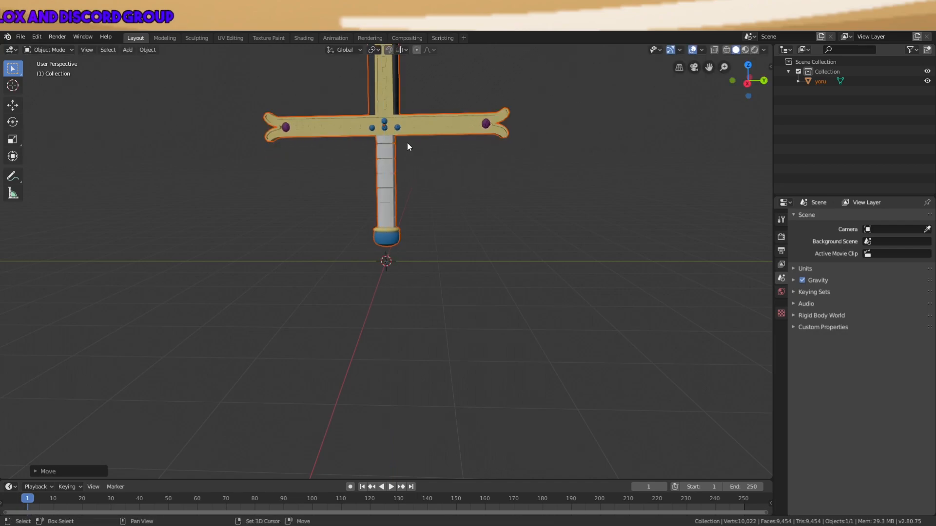